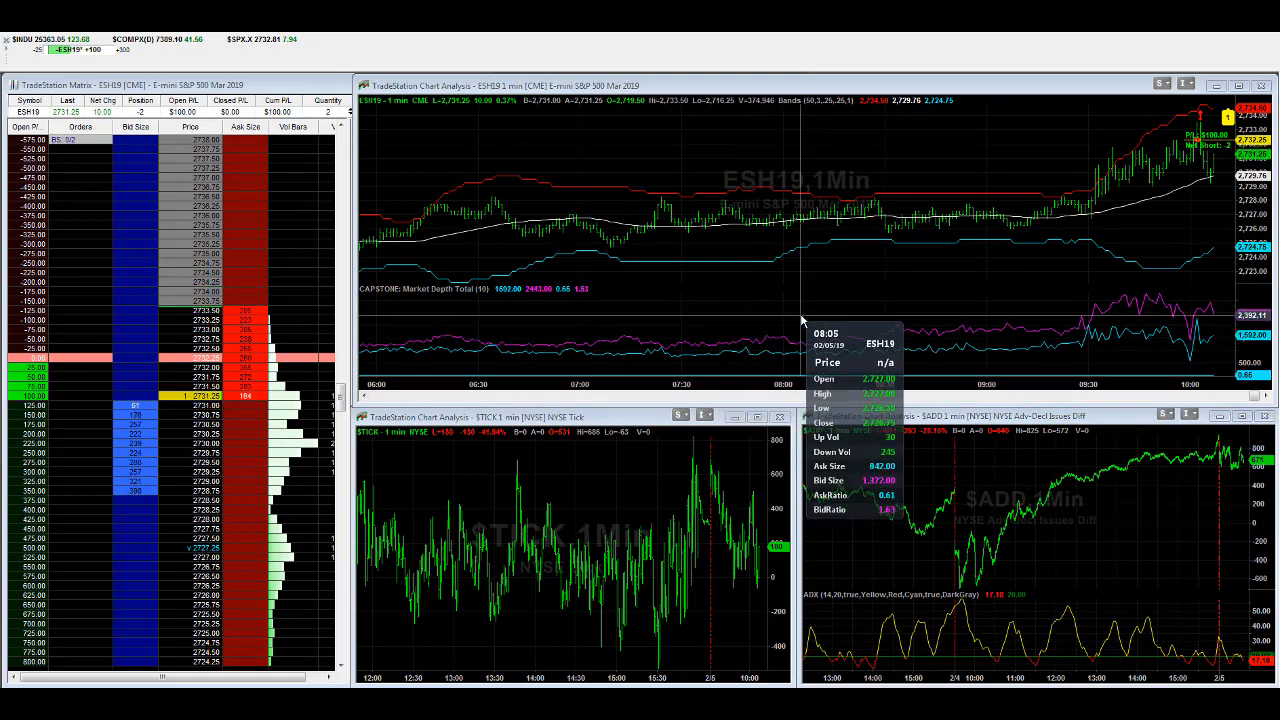
mouse_move(1005, 325)
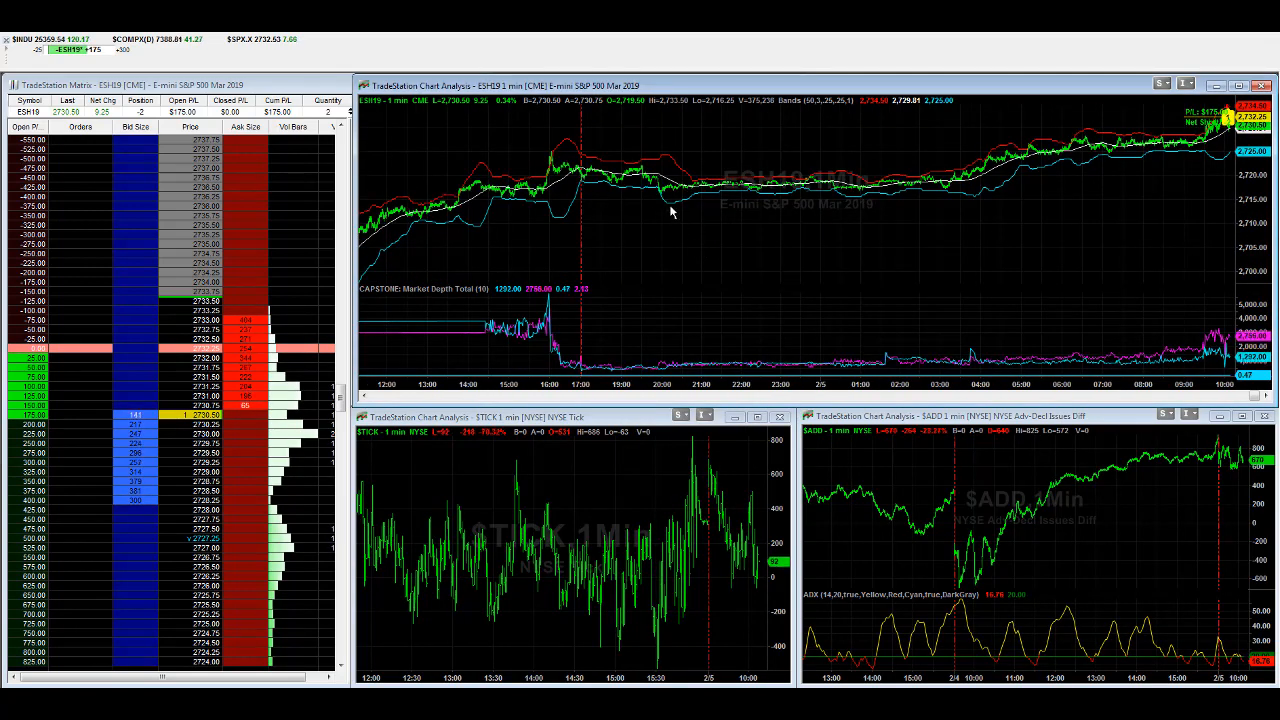
mouse_move(975, 235)
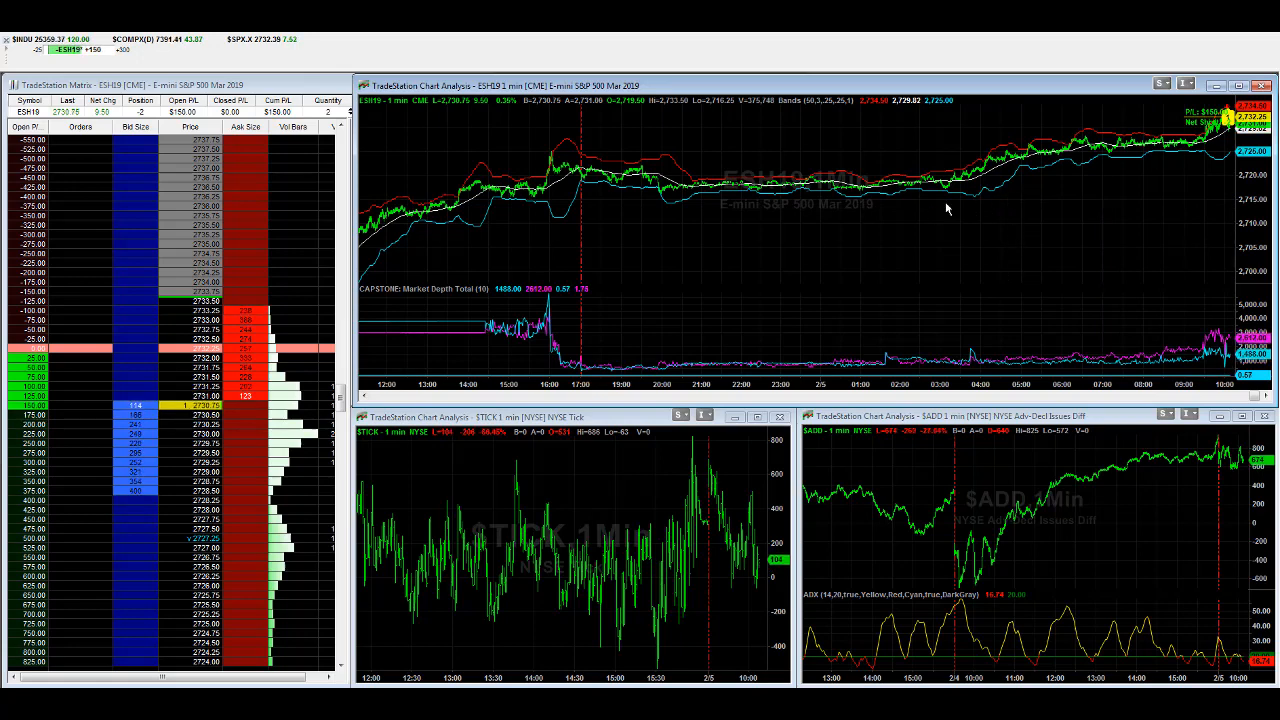
mouse_move(720, 130)
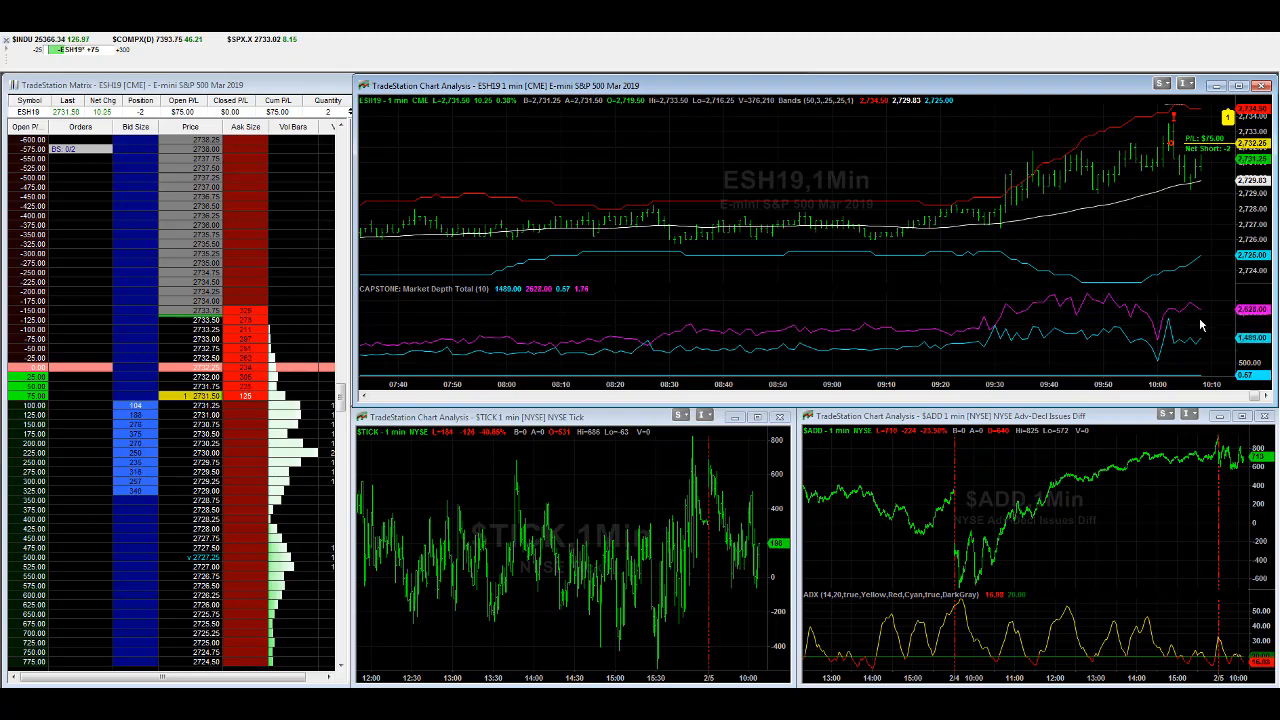
mouse_move(1007, 347)
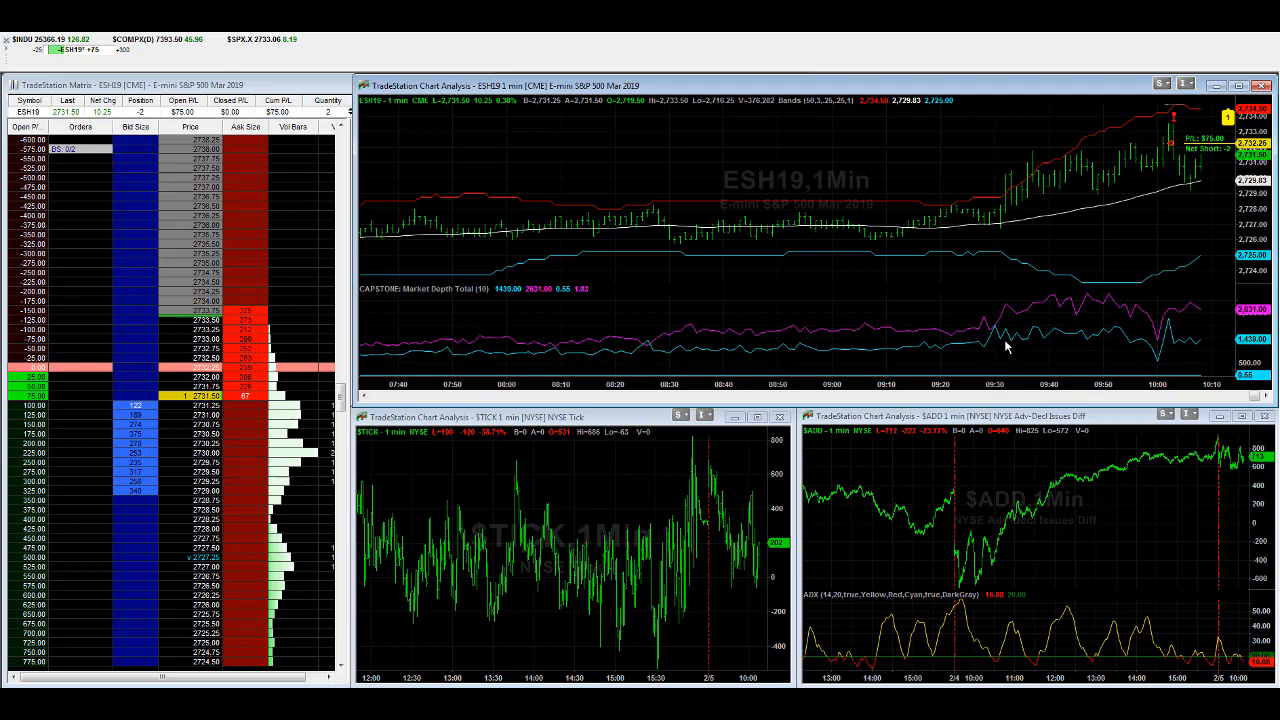
mouse_move(885, 267)
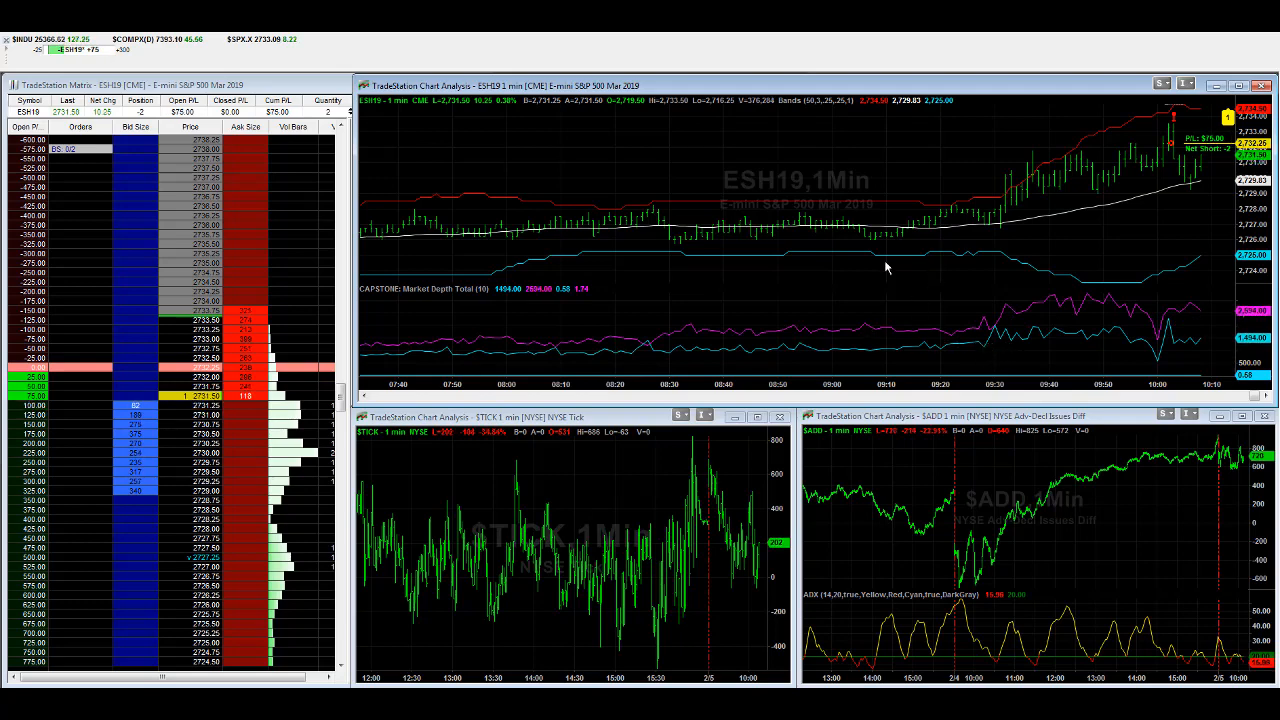
mouse_move(742, 268)
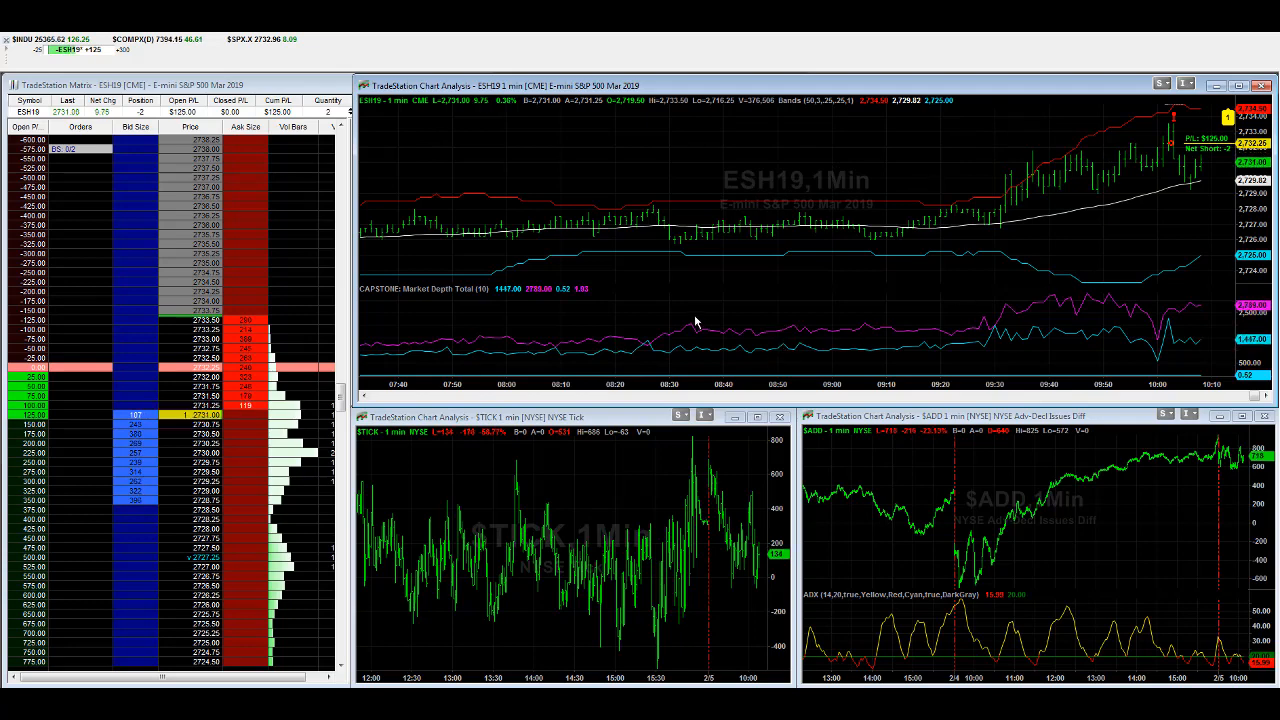
mouse_move(952, 271)
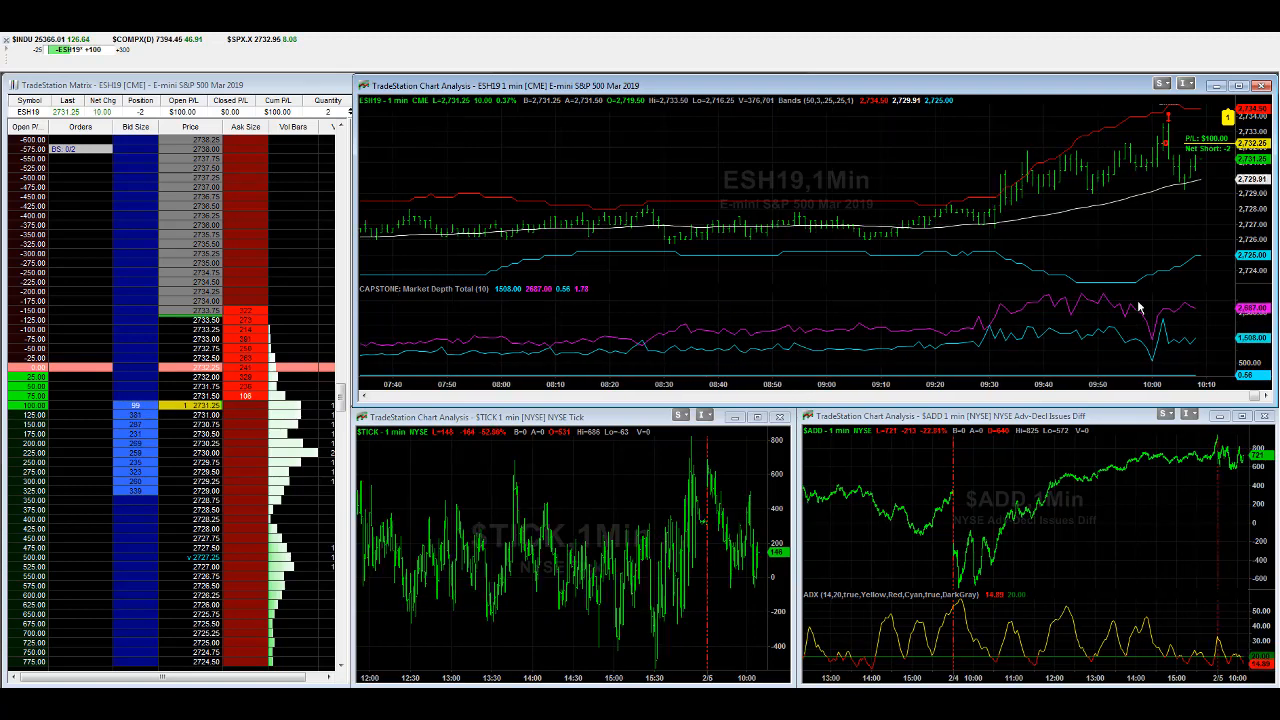
mouse_move(740, 302)
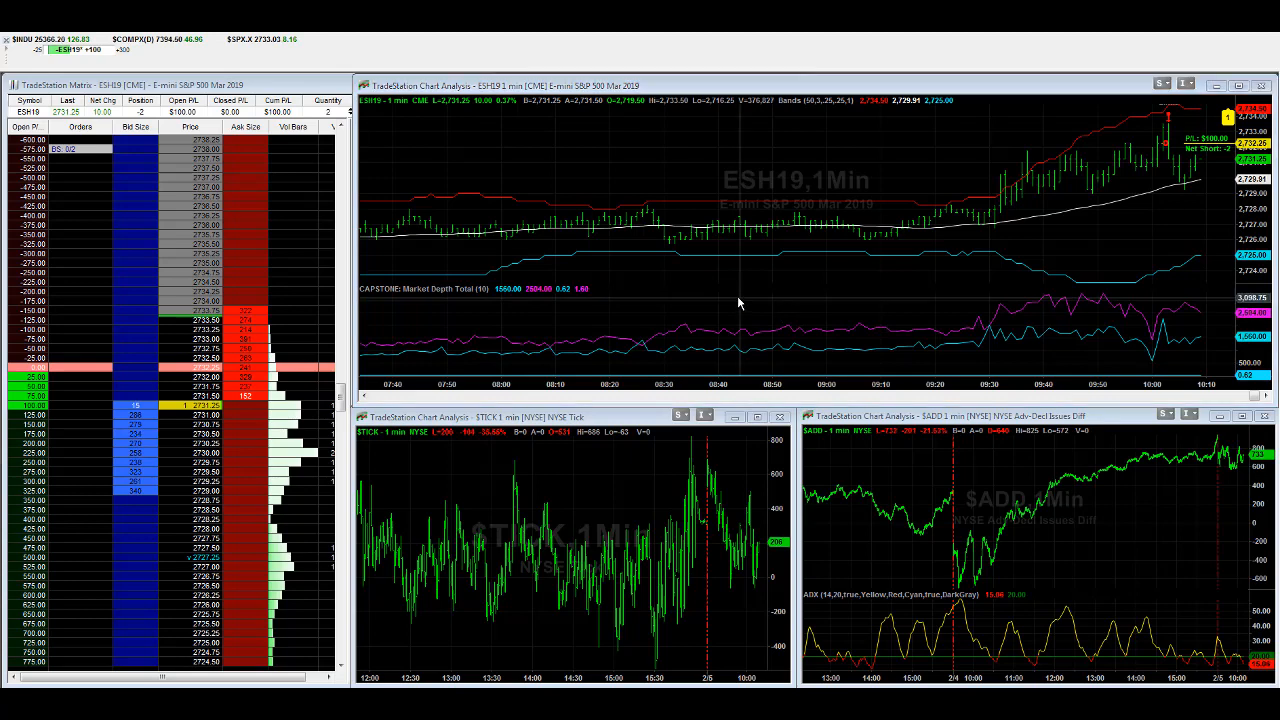
mouse_move(700, 318)
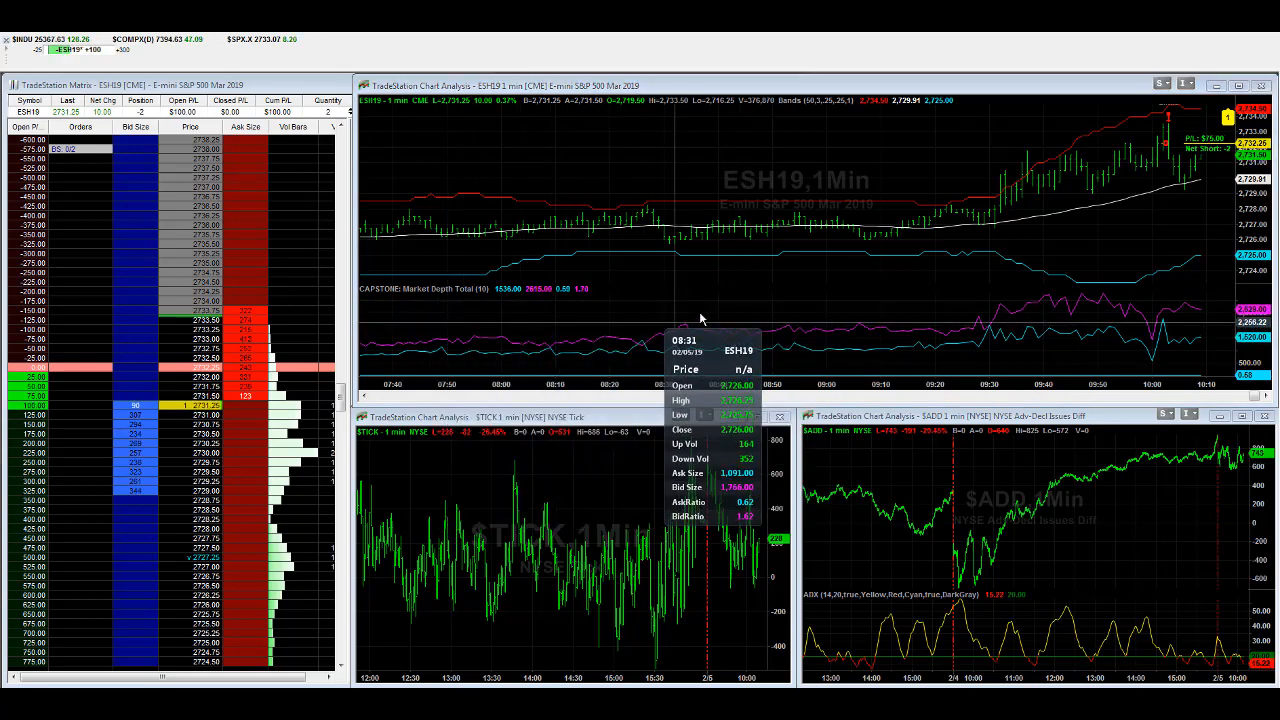
mouse_move(612, 335)
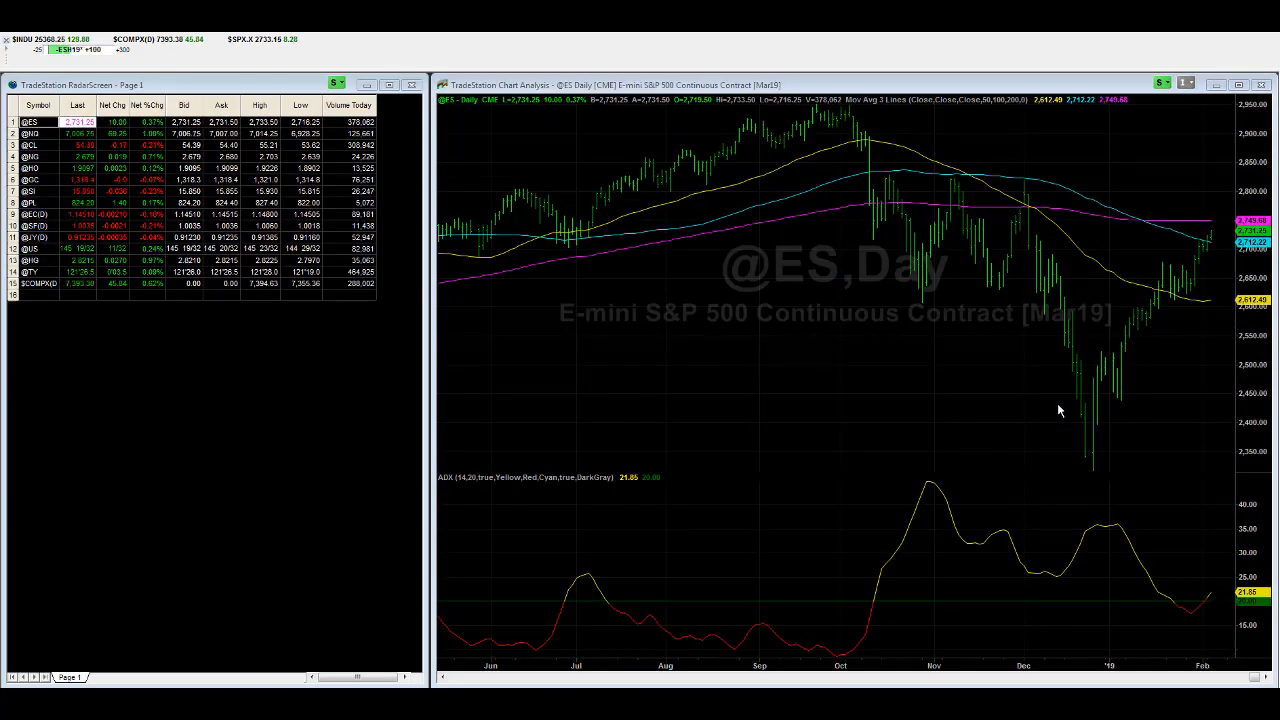
mouse_move(1080, 445)
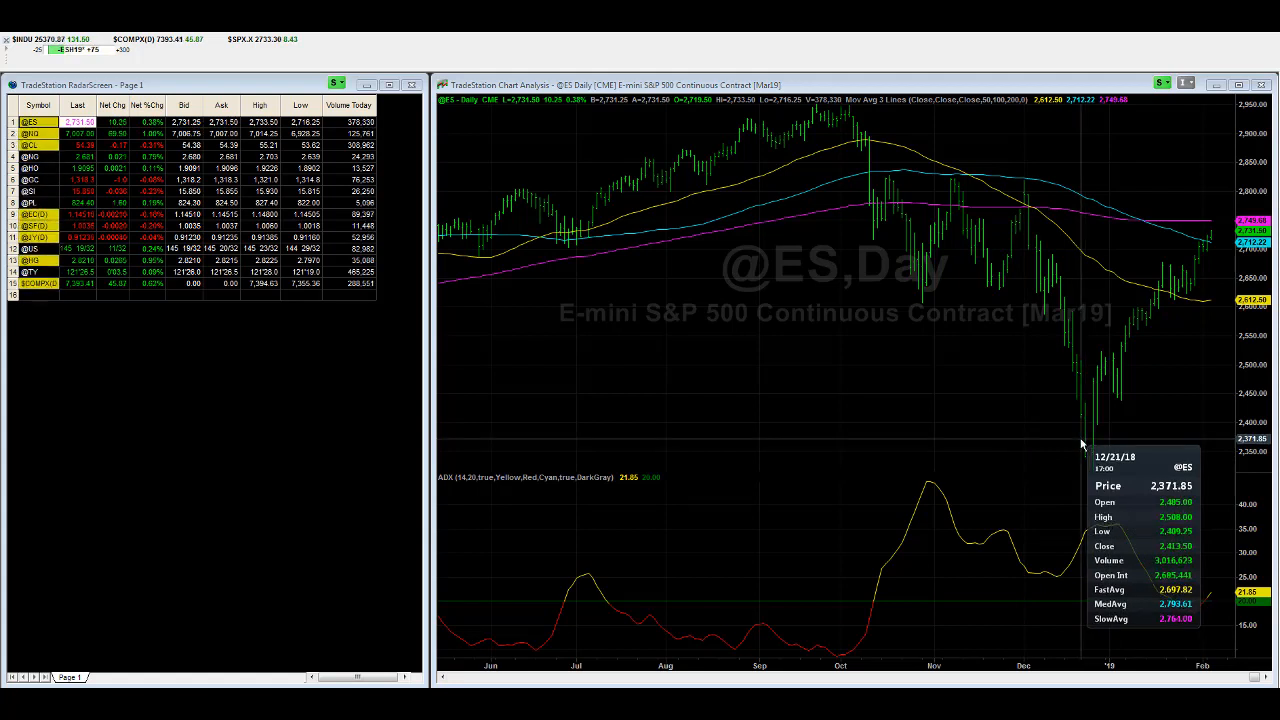
mouse_move(1085, 443)
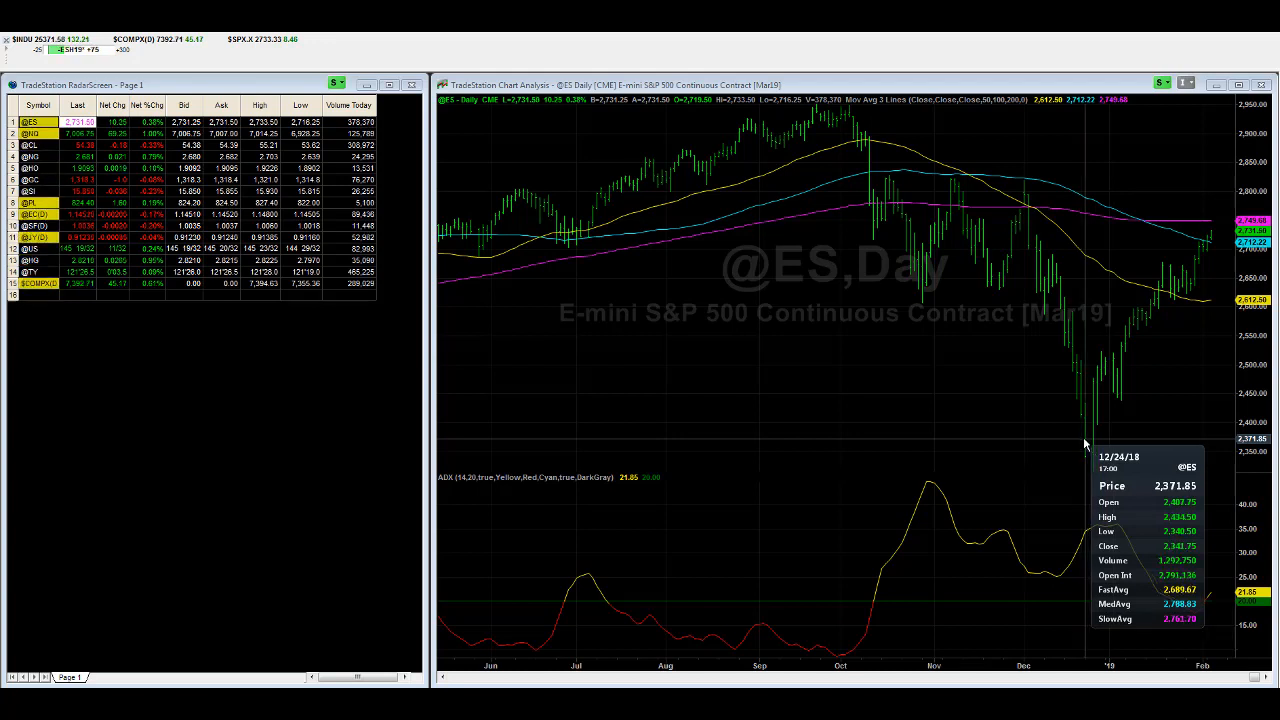
mouse_move(1100, 471)
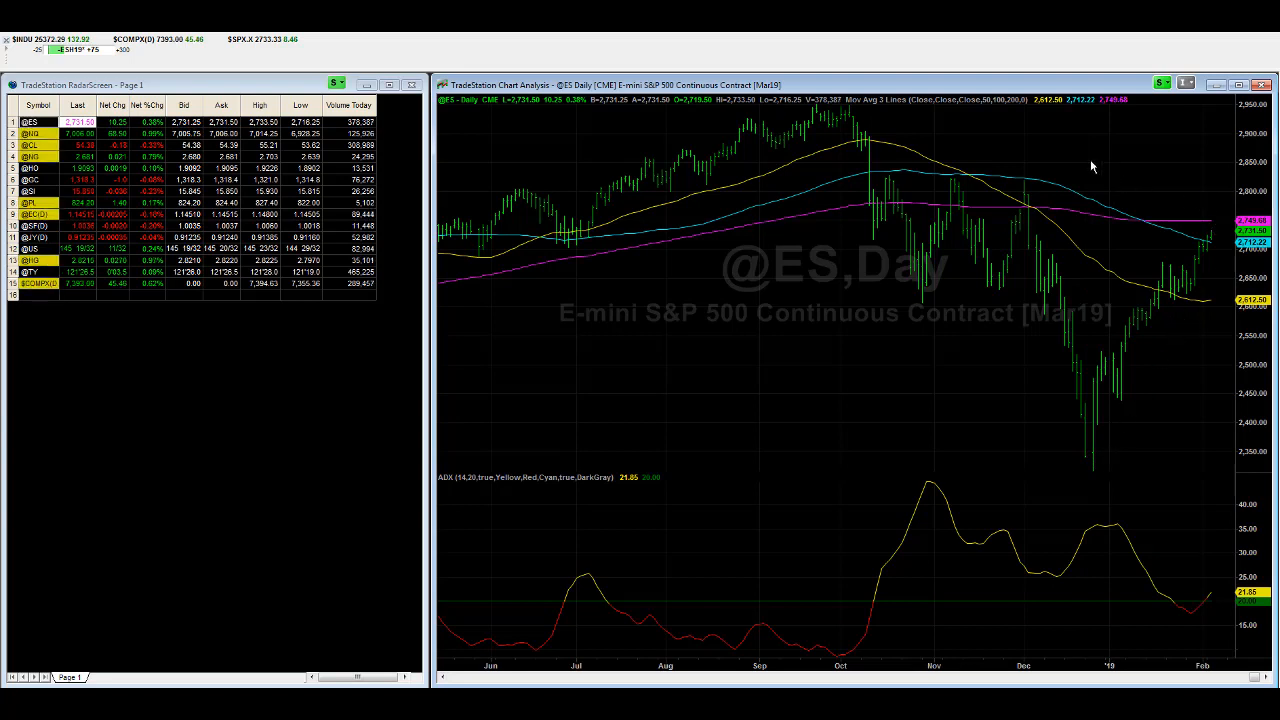
mouse_move(1120, 429)
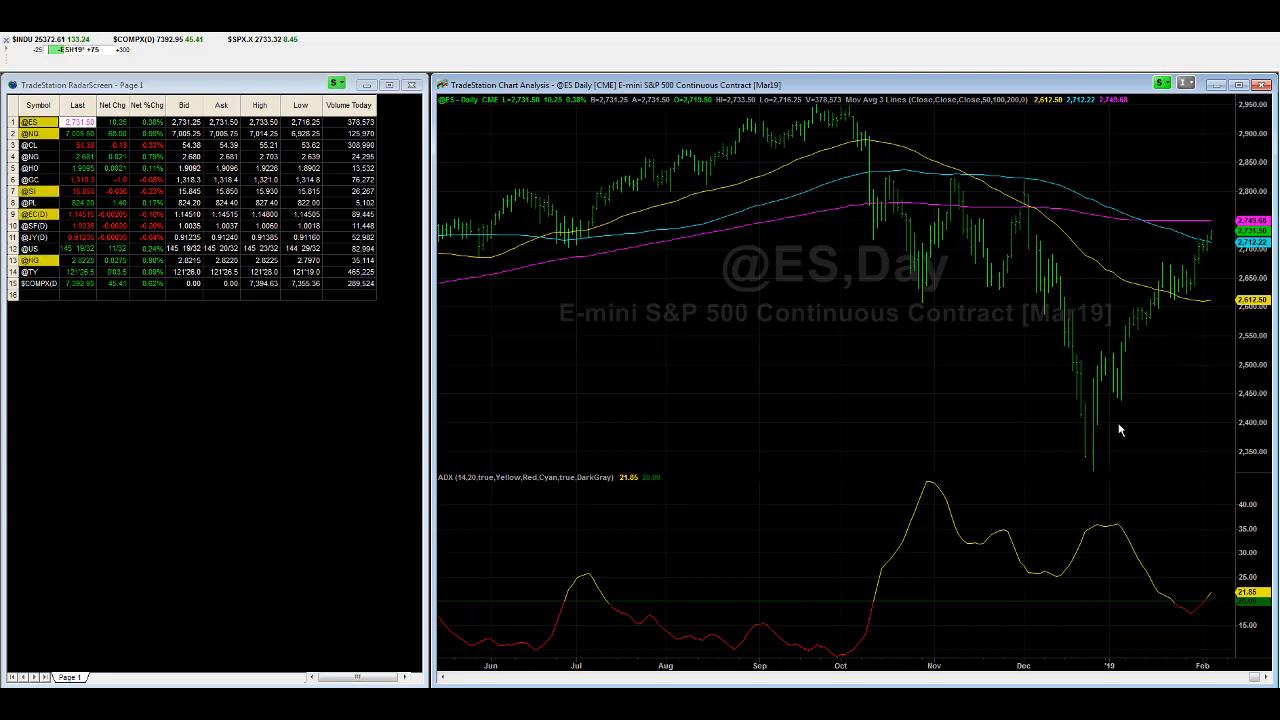
mouse_move(885, 406)
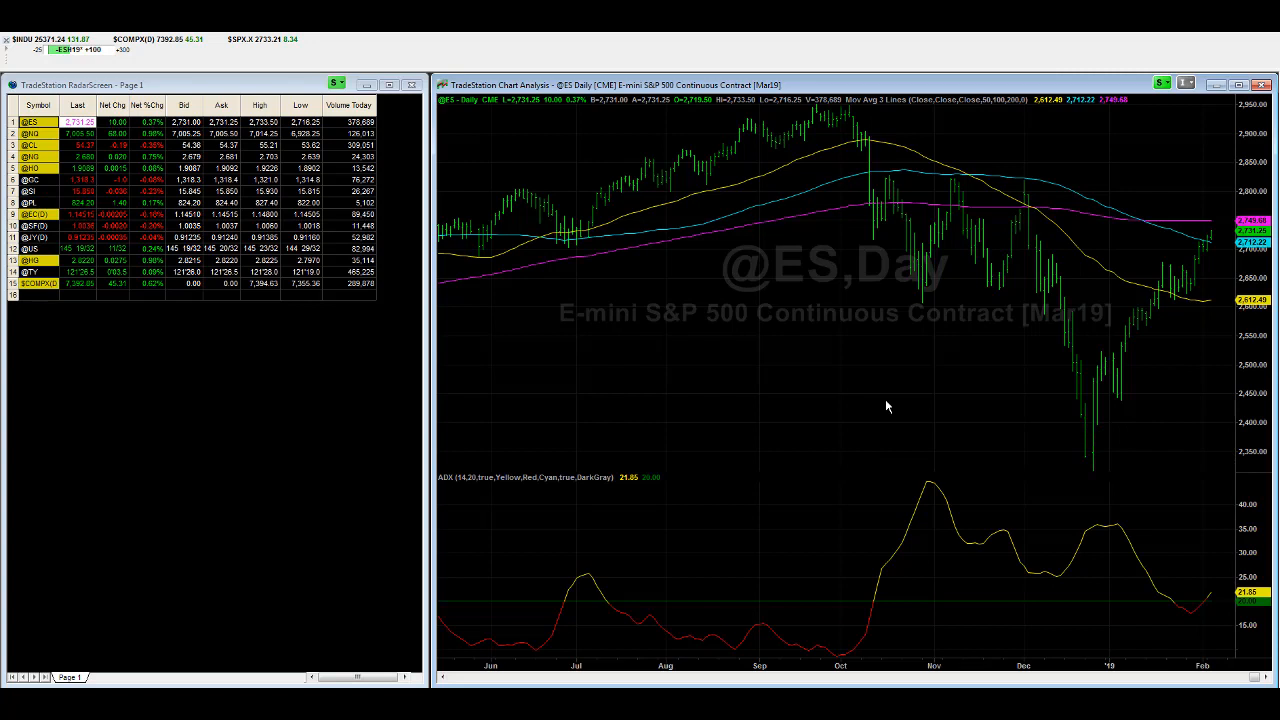
mouse_move(1015, 275)
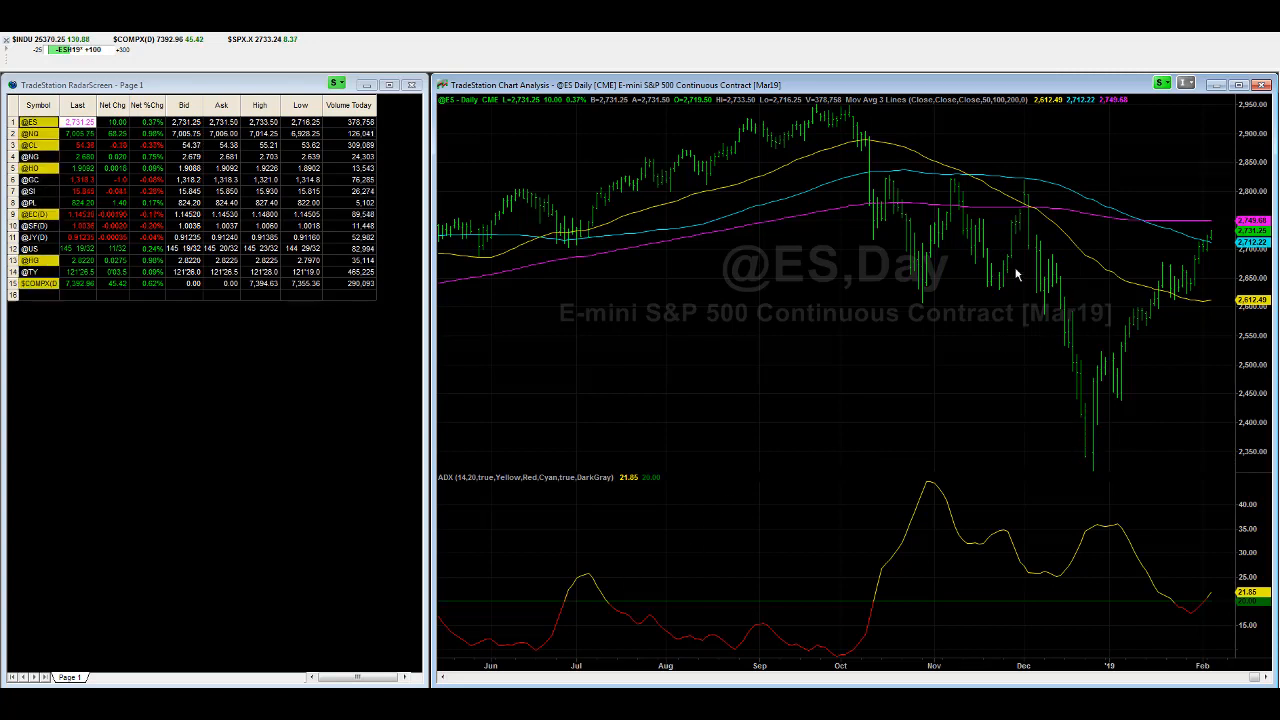
mouse_move(1075, 471)
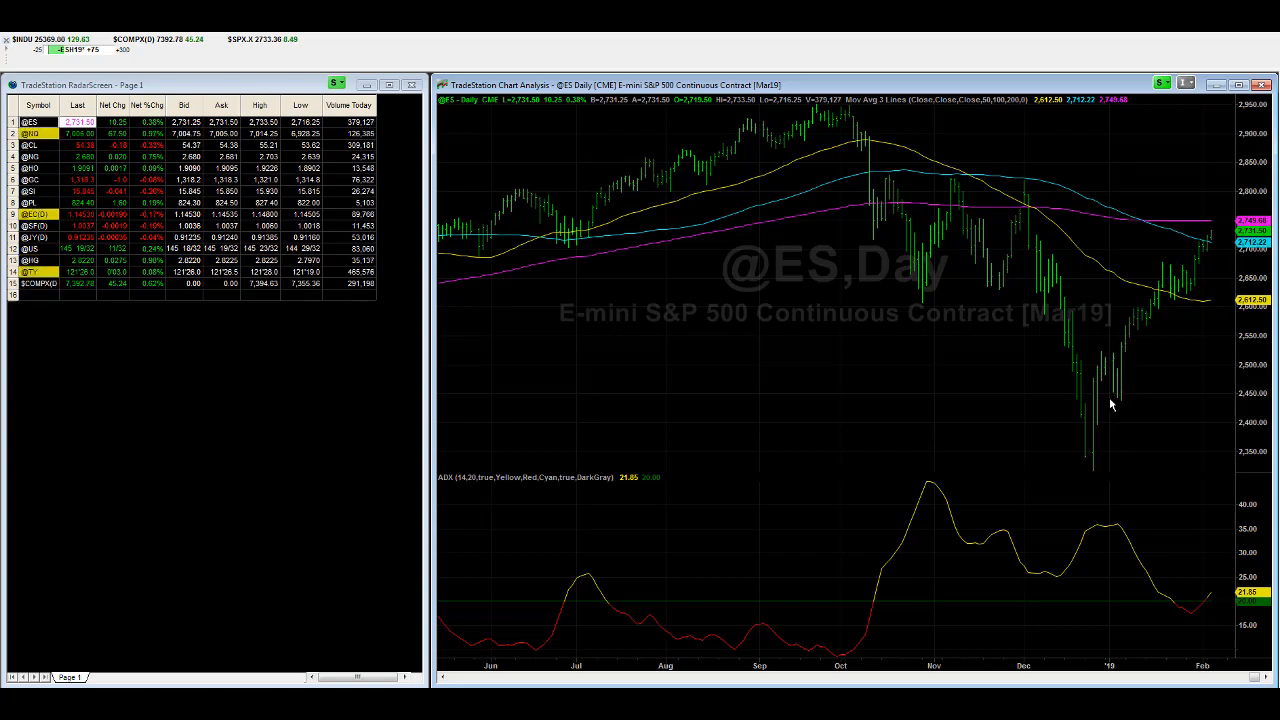
mouse_move(726, 436)
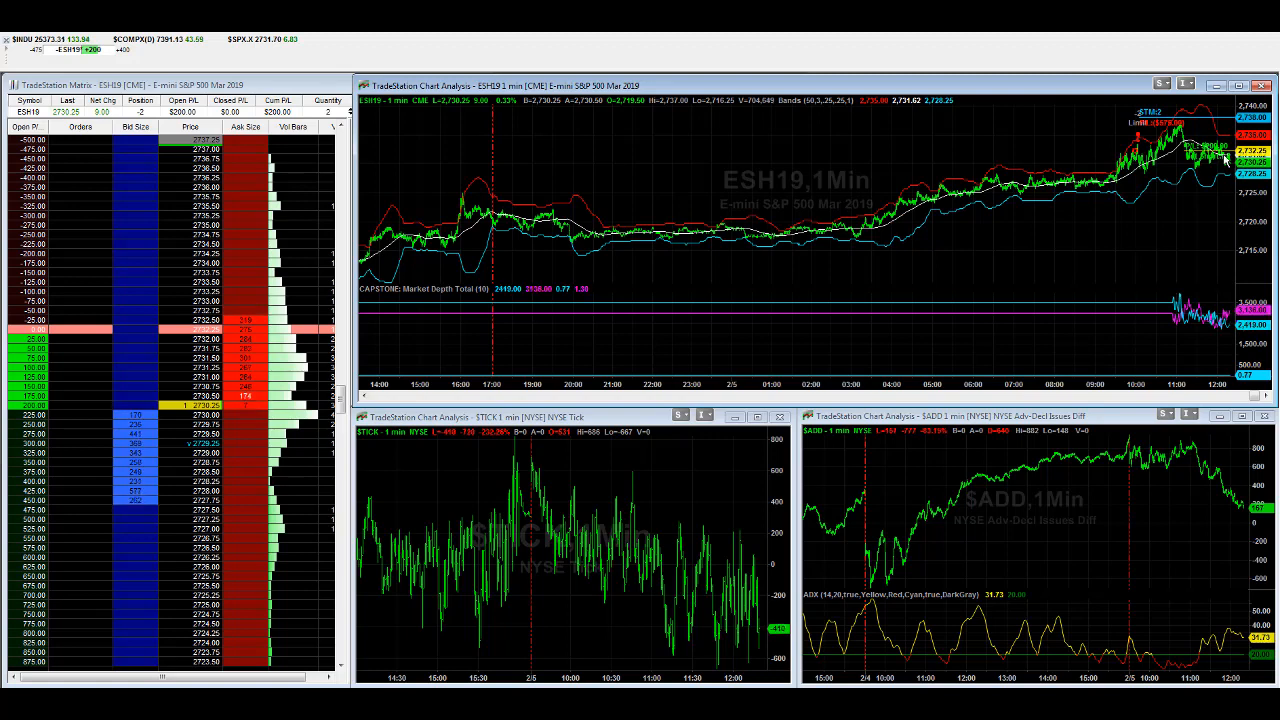
mouse_move(1147, 200)
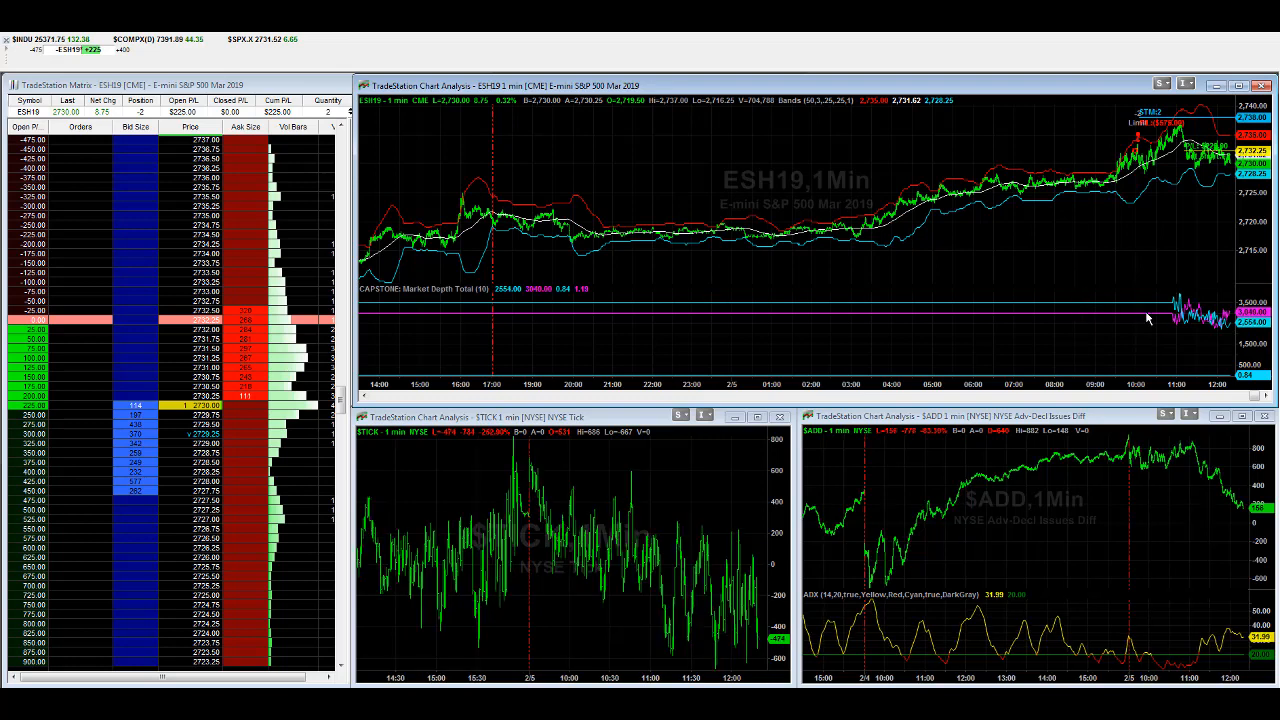
mouse_move(1013, 231)
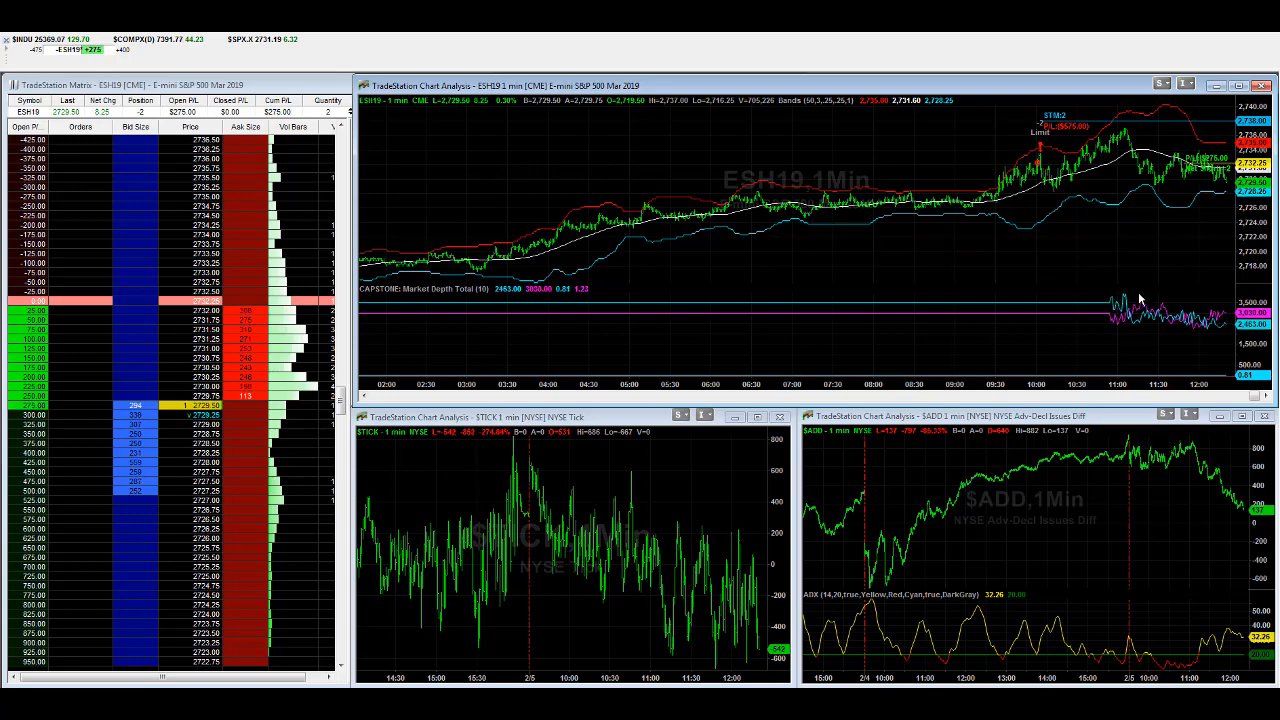
mouse_move(789, 56)
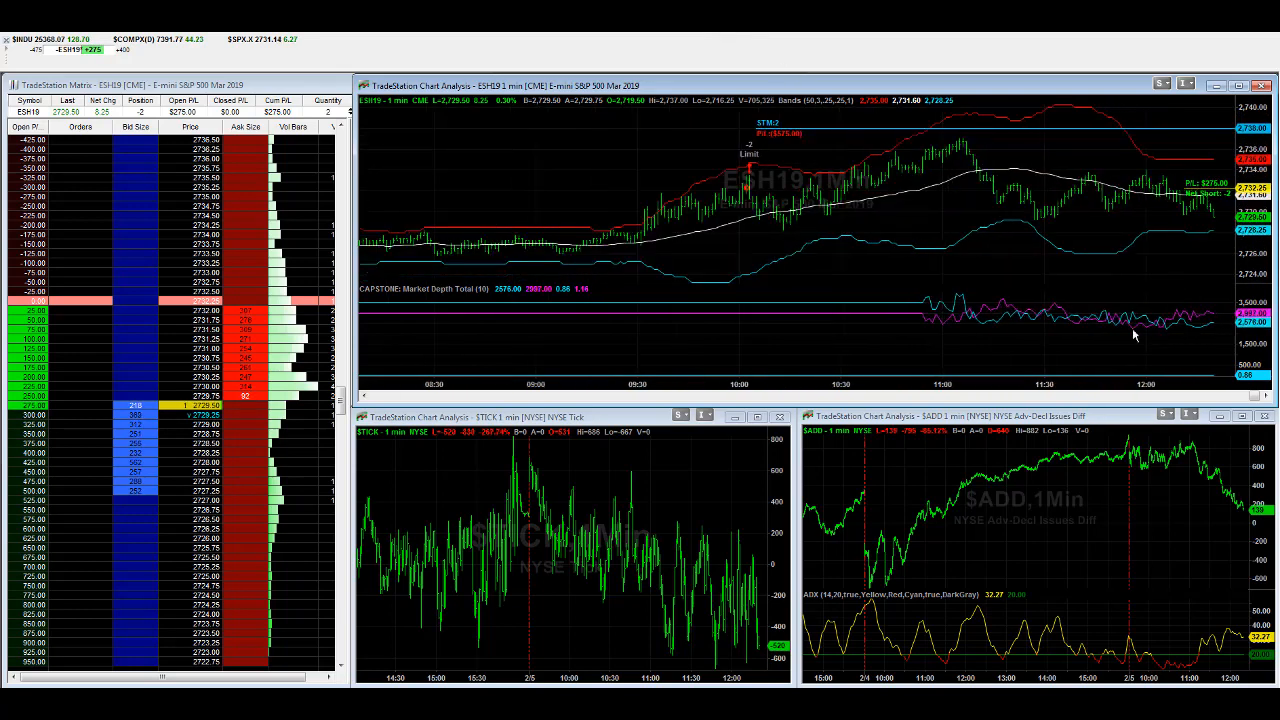
mouse_move(1053, 323)
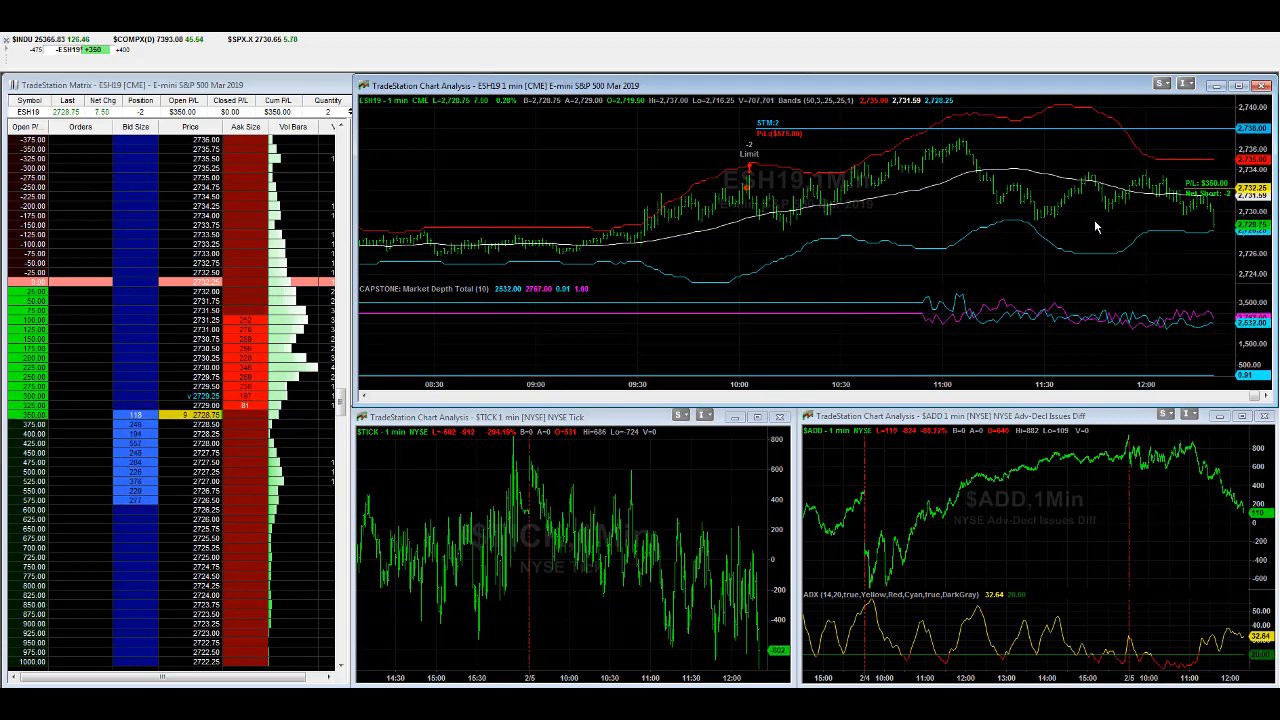
mouse_move(1191, 296)
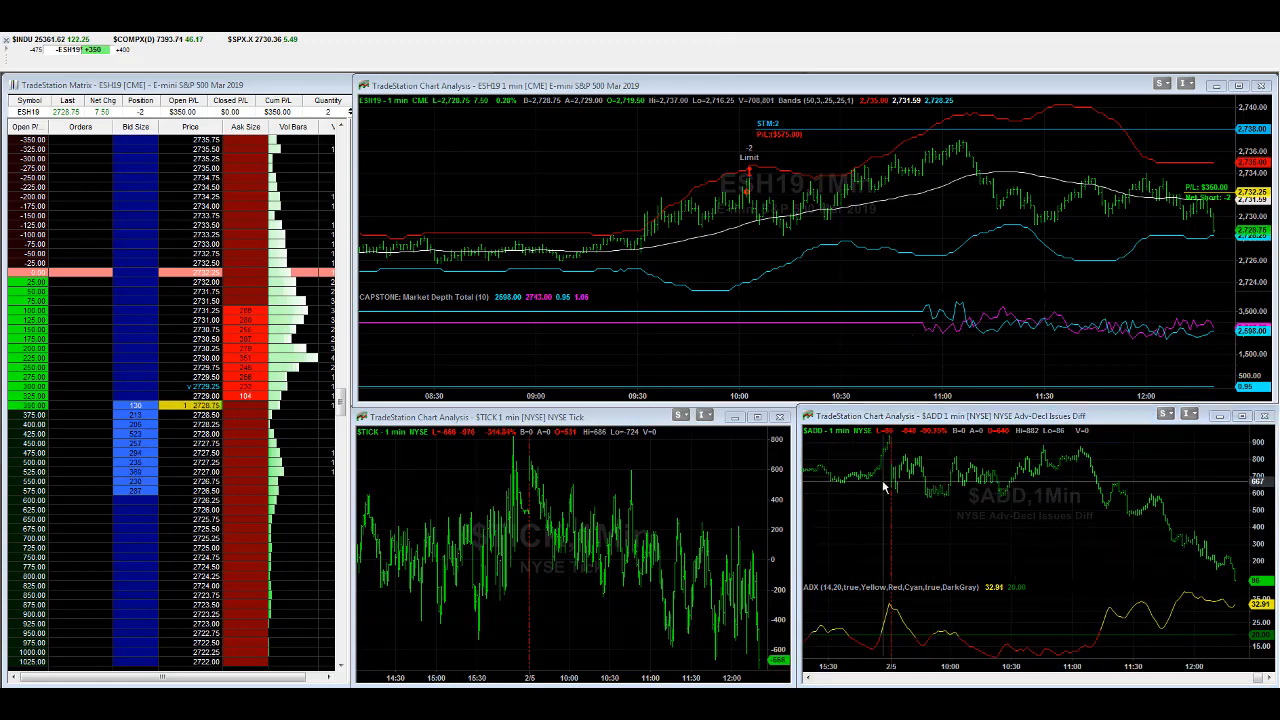
mouse_move(884, 487)
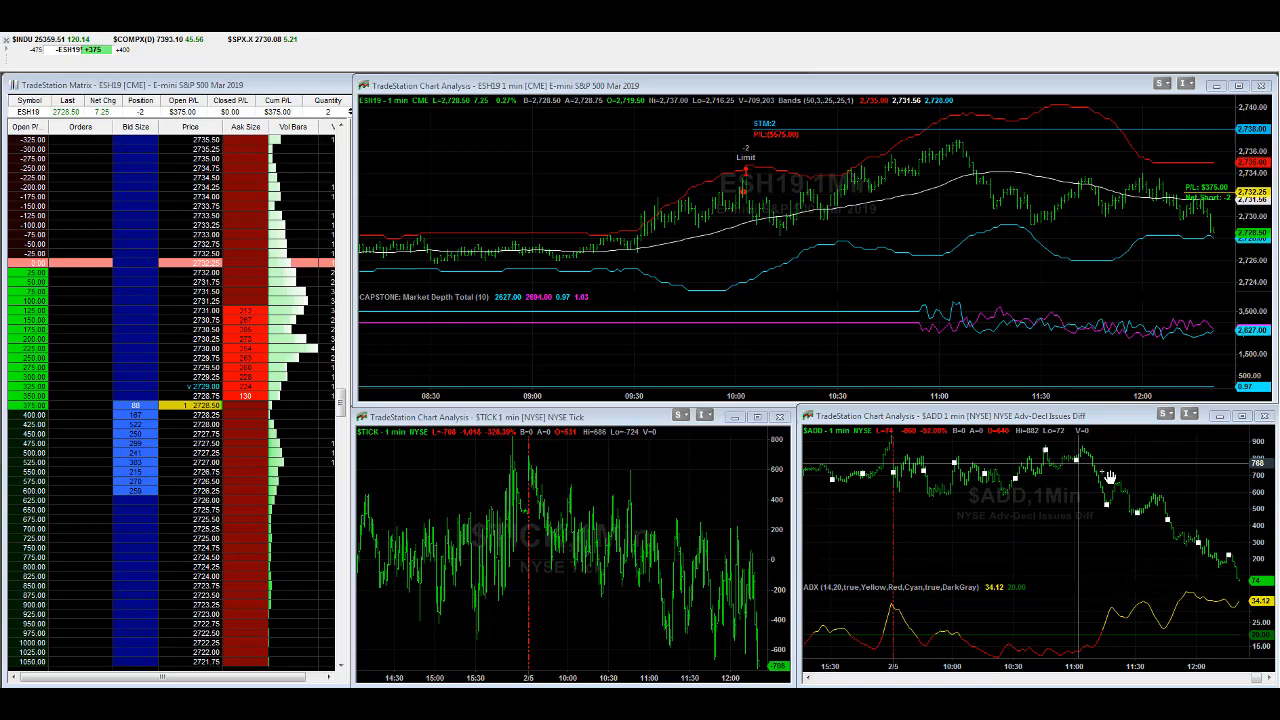
mouse_move(1200, 545)
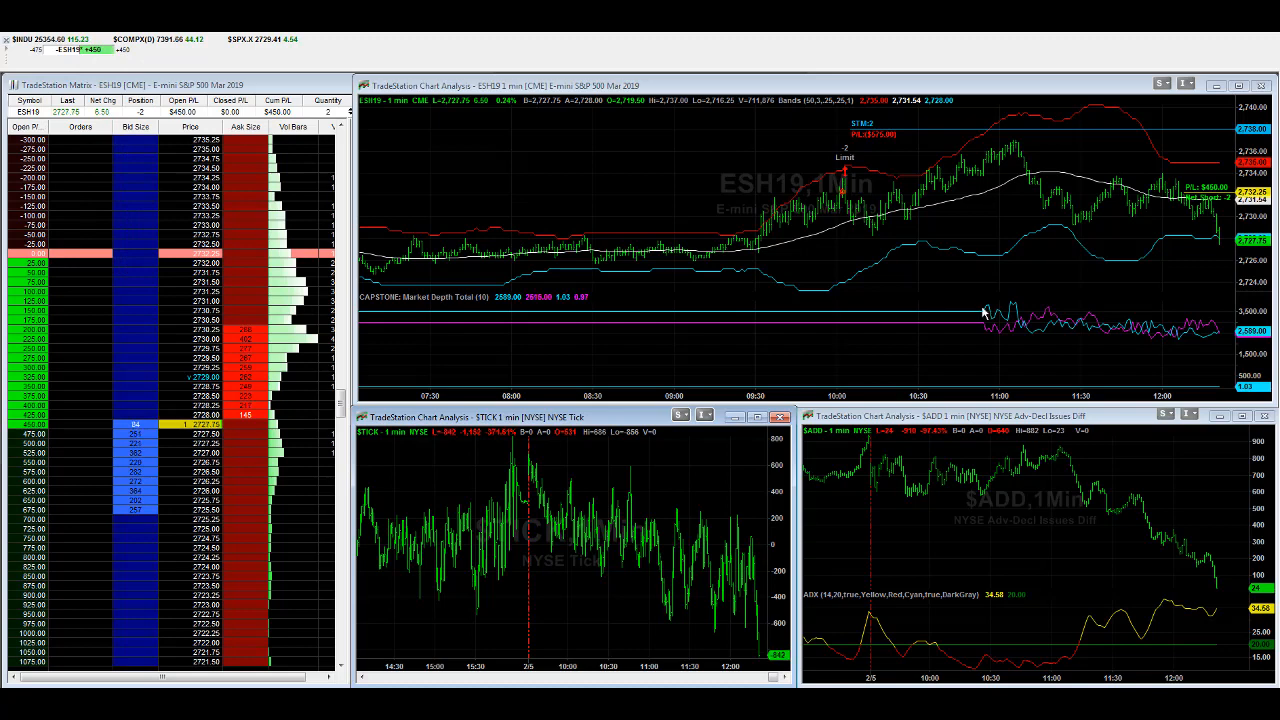
mouse_move(881, 210)
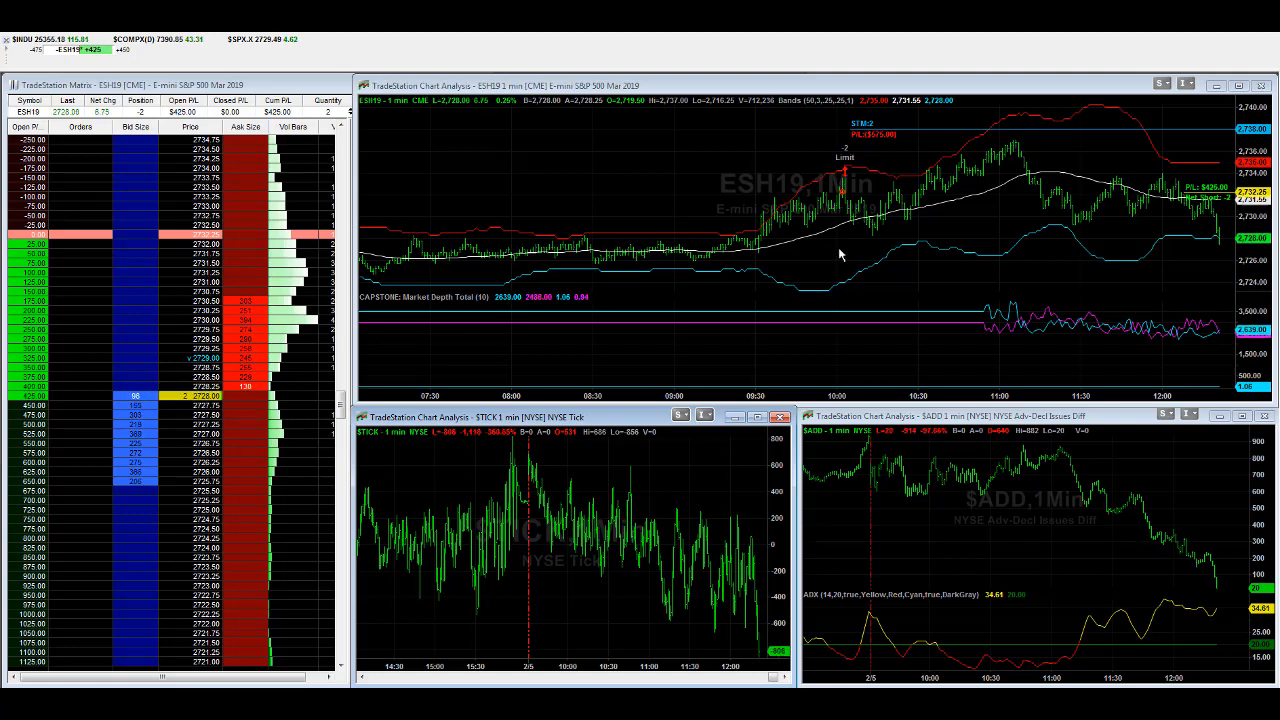
mouse_move(1033, 290)
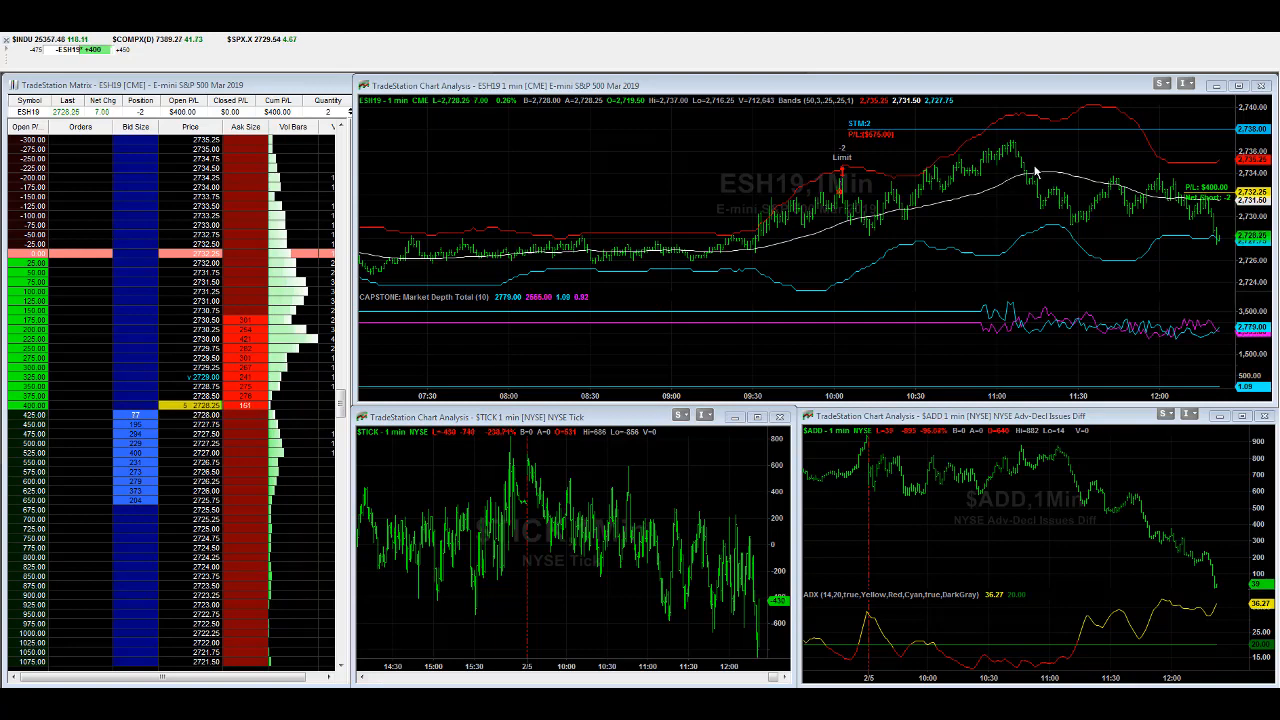
mouse_move(986, 260)
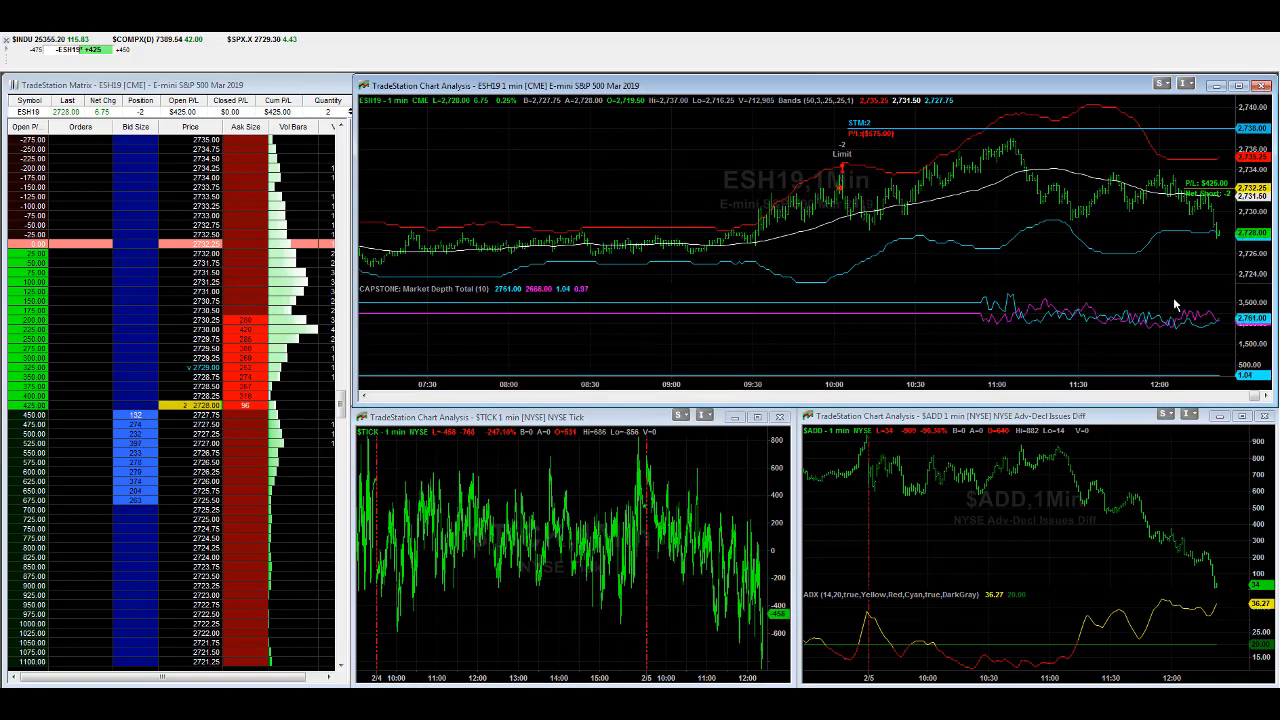
mouse_move(1020, 318)
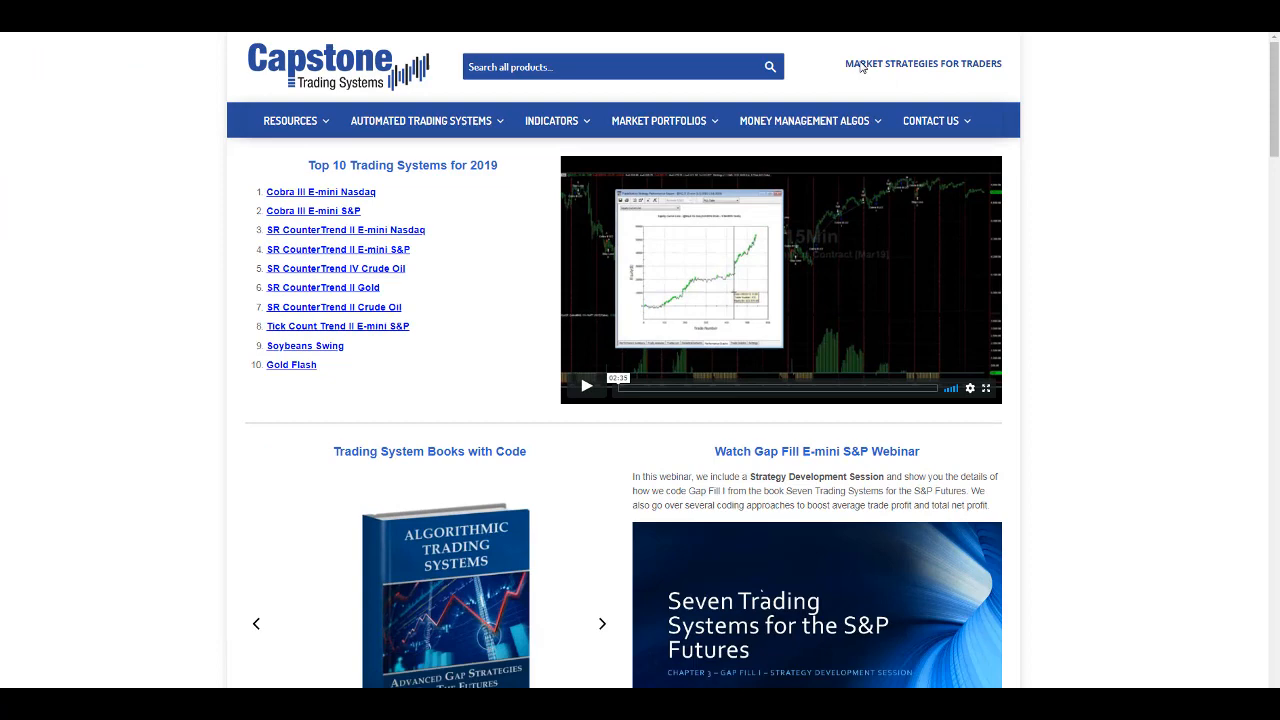
Open Capstone's Market Depth Indicator page and scroll down to the crude oil market depth video.
click(551, 120)
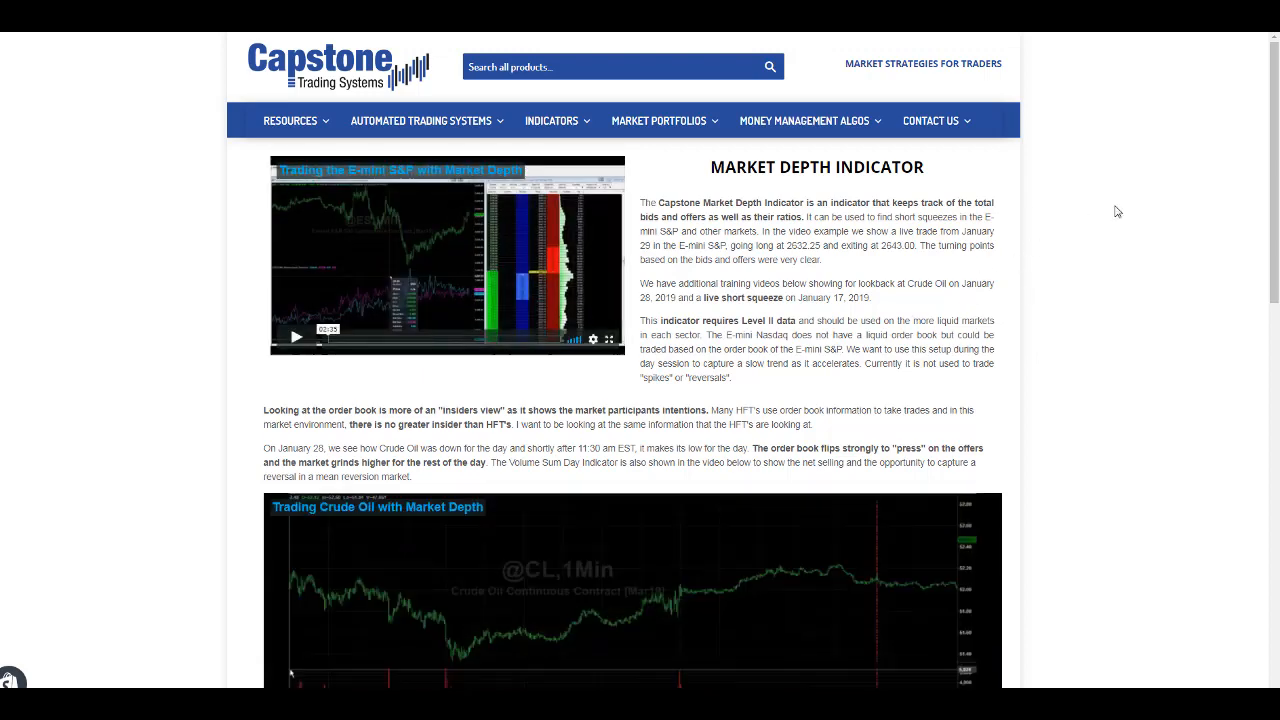
scroll(down, 3)
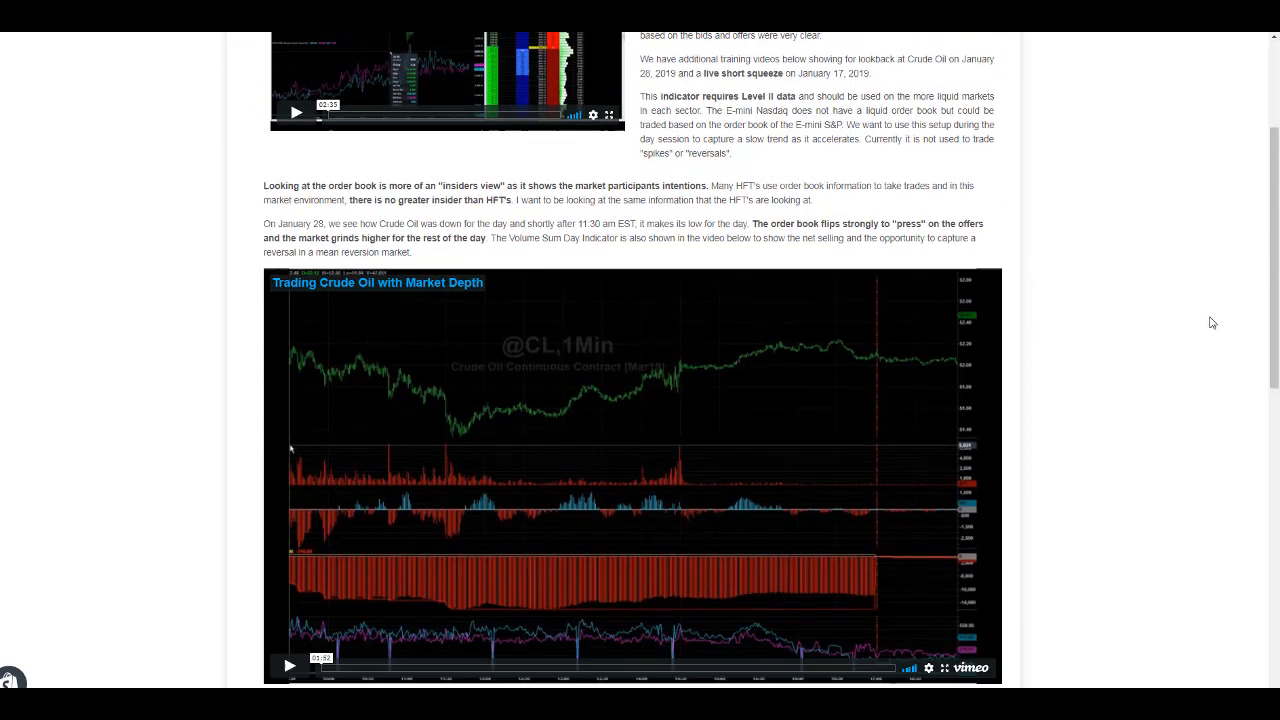